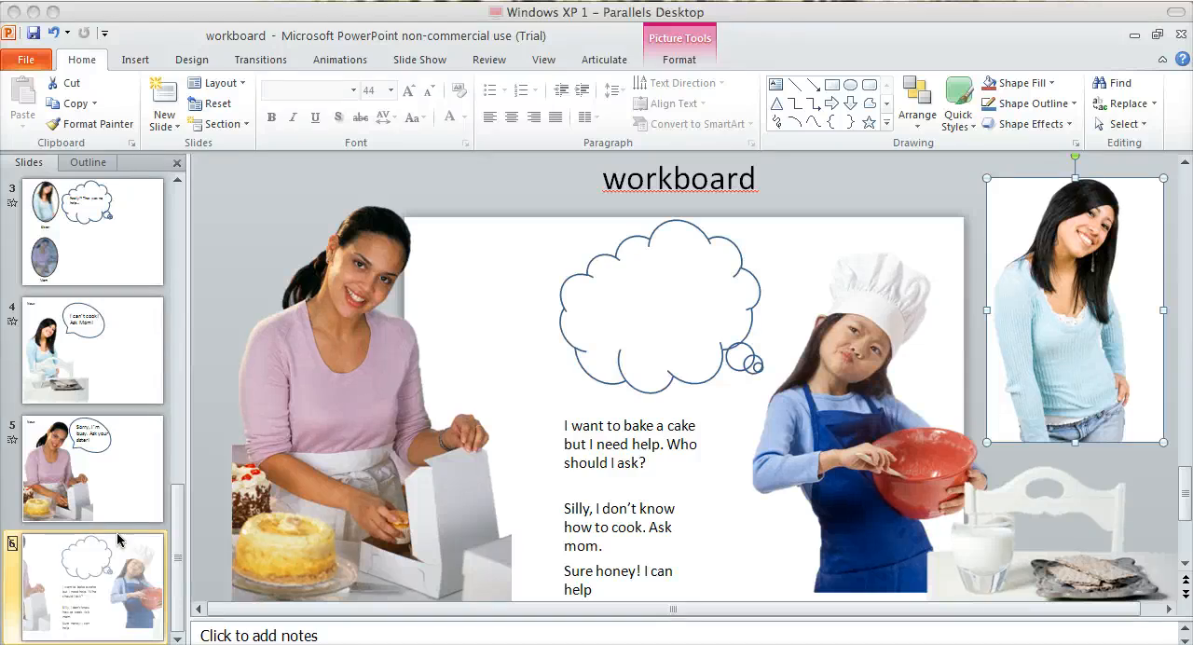
{"action": "mouse_move", "coordinate": [231, 317]}
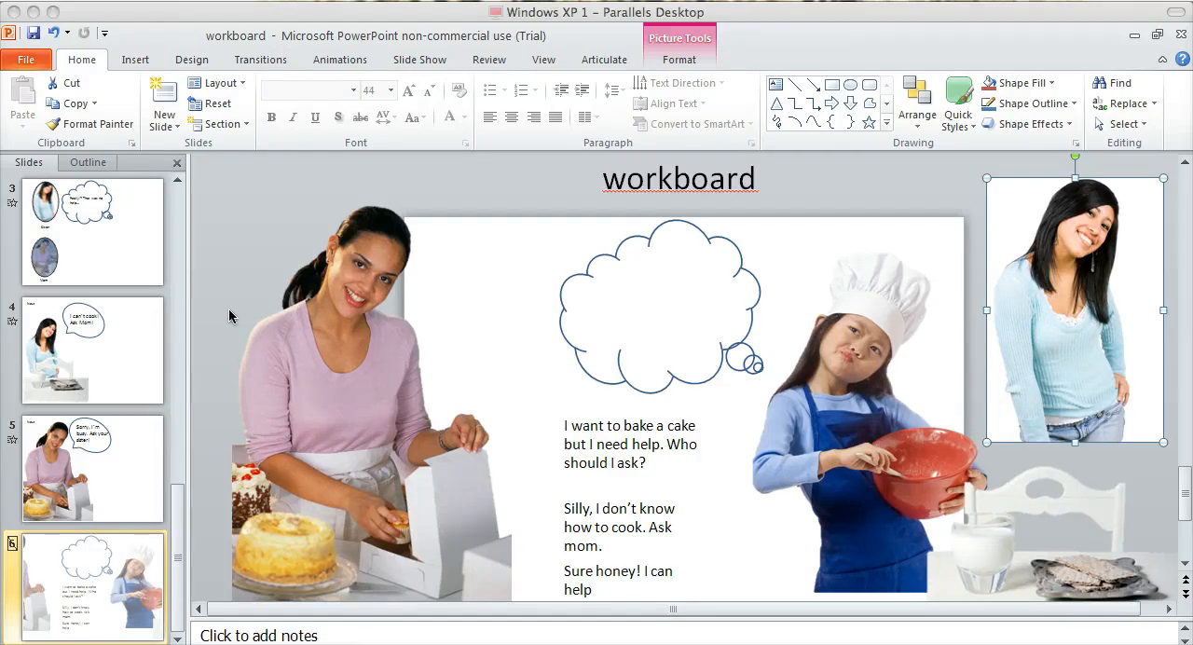
{"action": "mouse_move", "coordinate": [234, 277]}
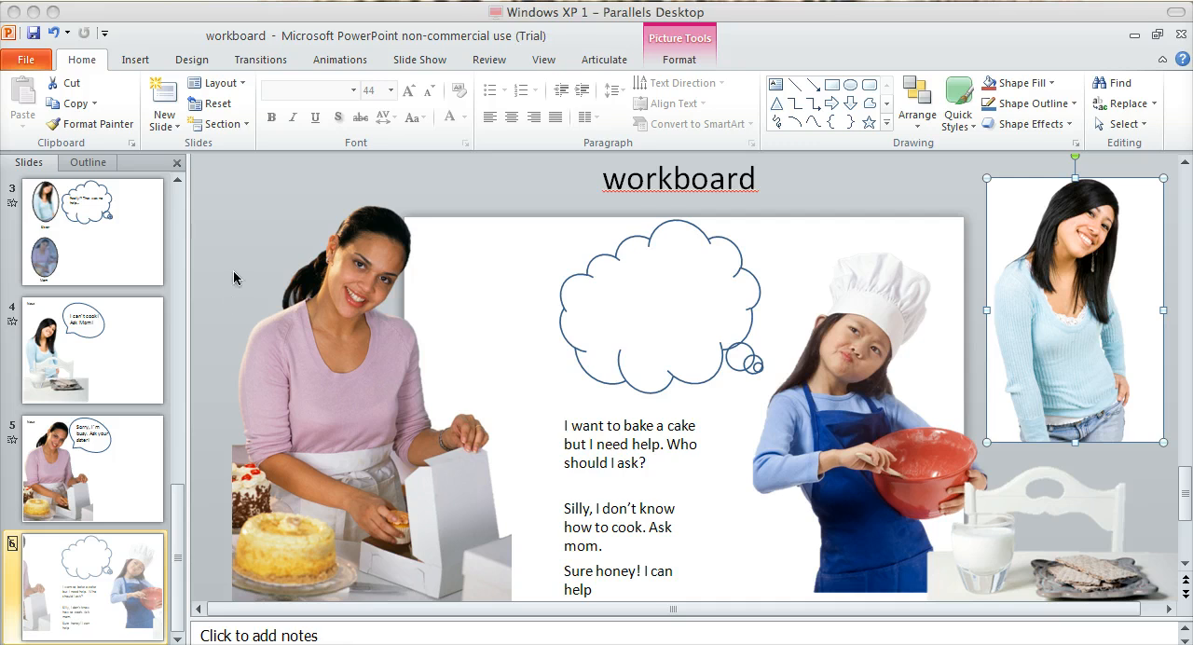
{"action": "mouse_move", "coordinate": [251, 244]}
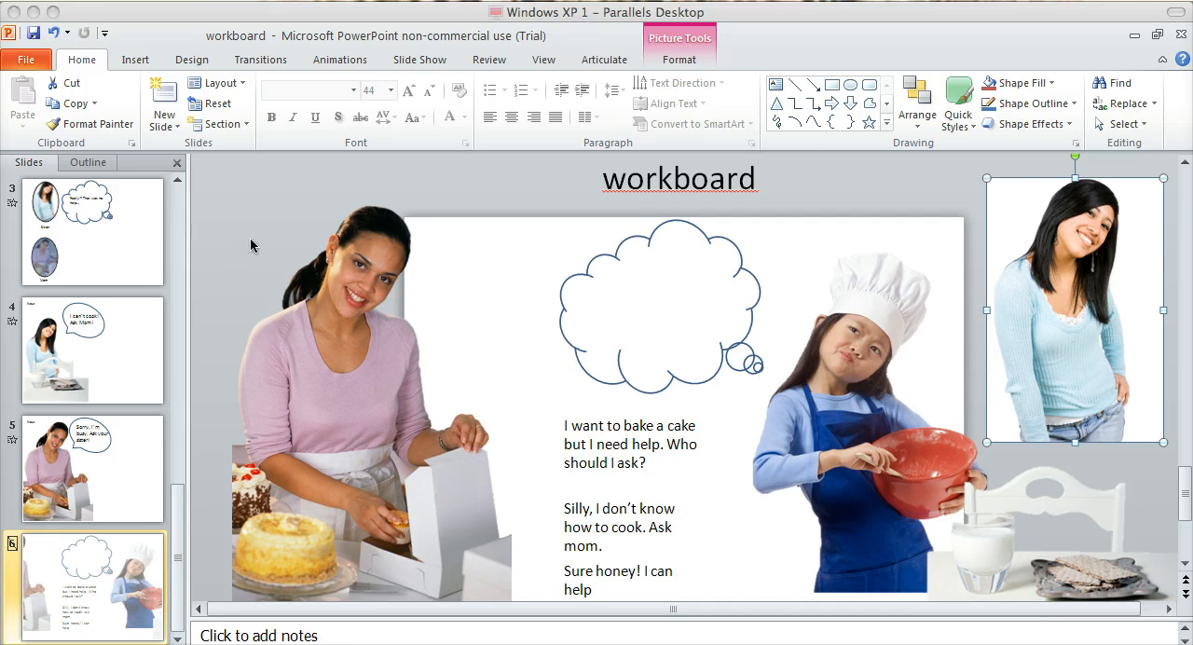
{"action": "mouse_move", "coordinate": [126, 470]}
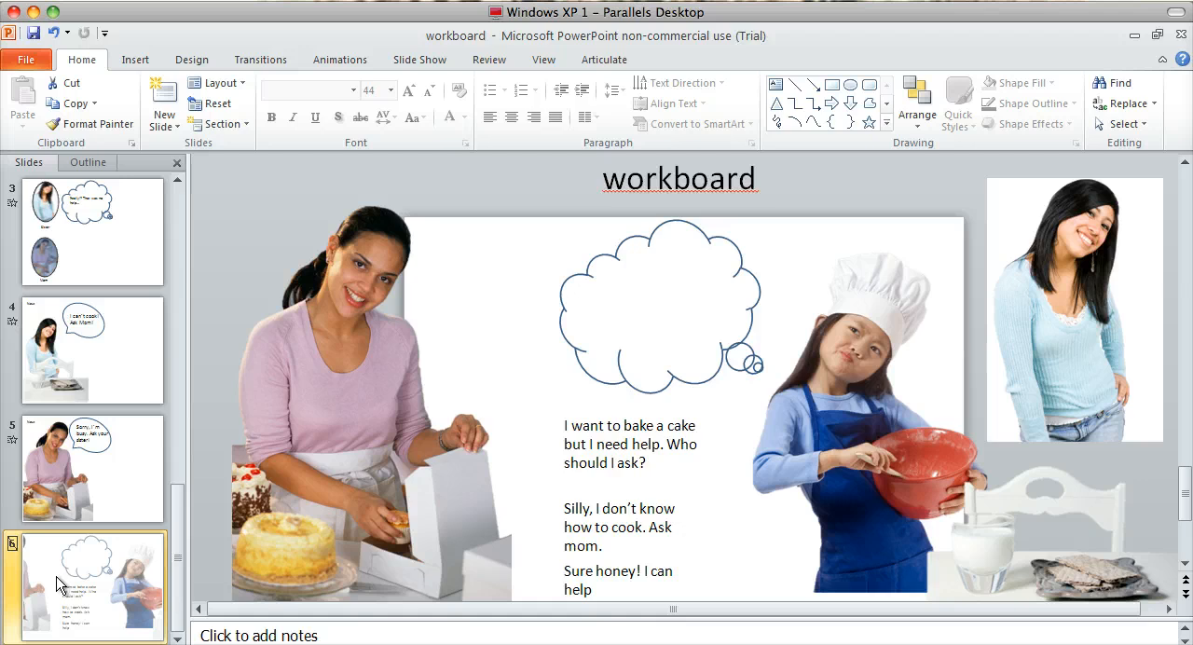
{"action": "mouse_move", "coordinate": [126, 550]}
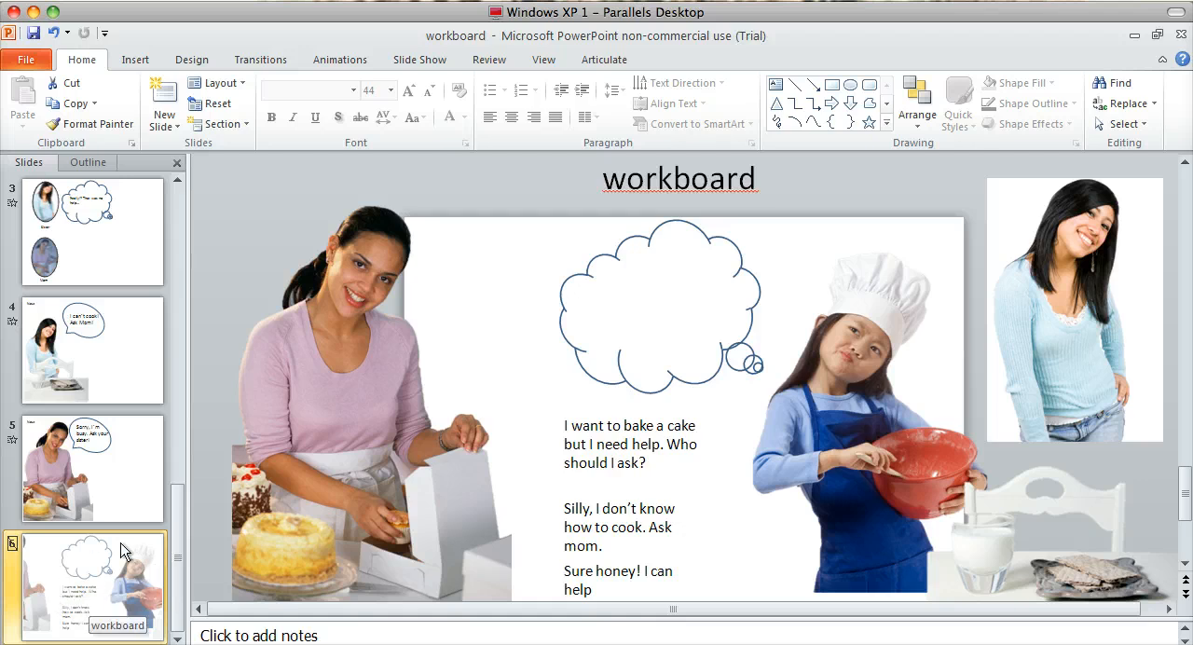
{"action": "mouse_move", "coordinate": [250, 236]}
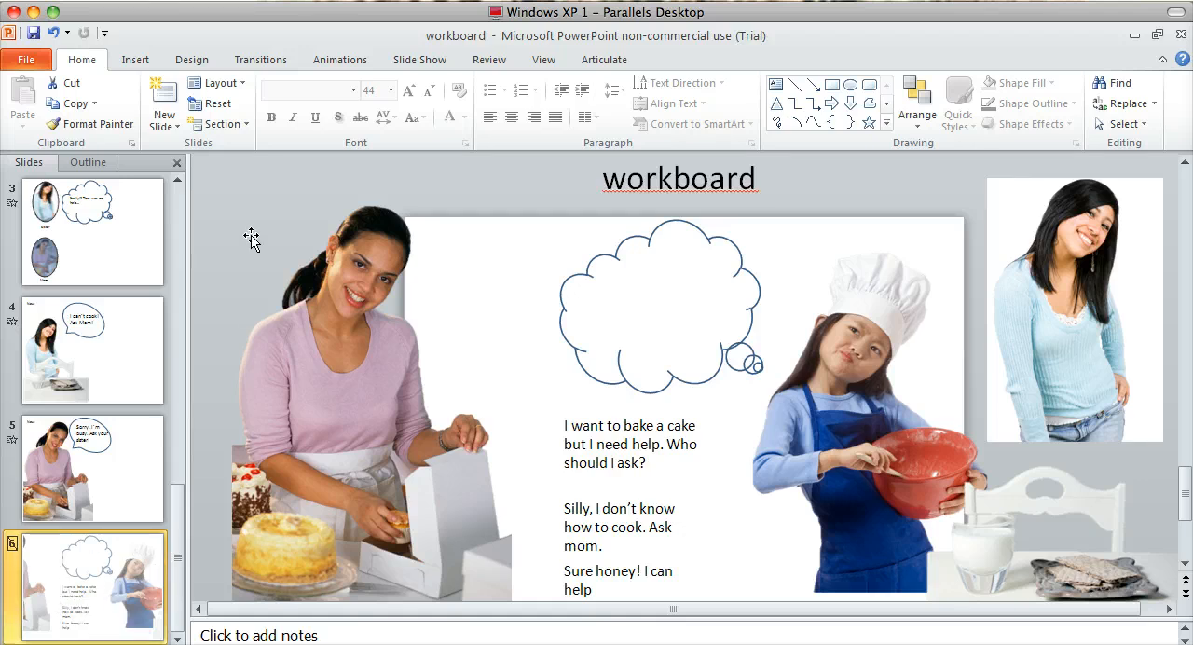
{"action": "mouse_move", "coordinate": [361, 258]}
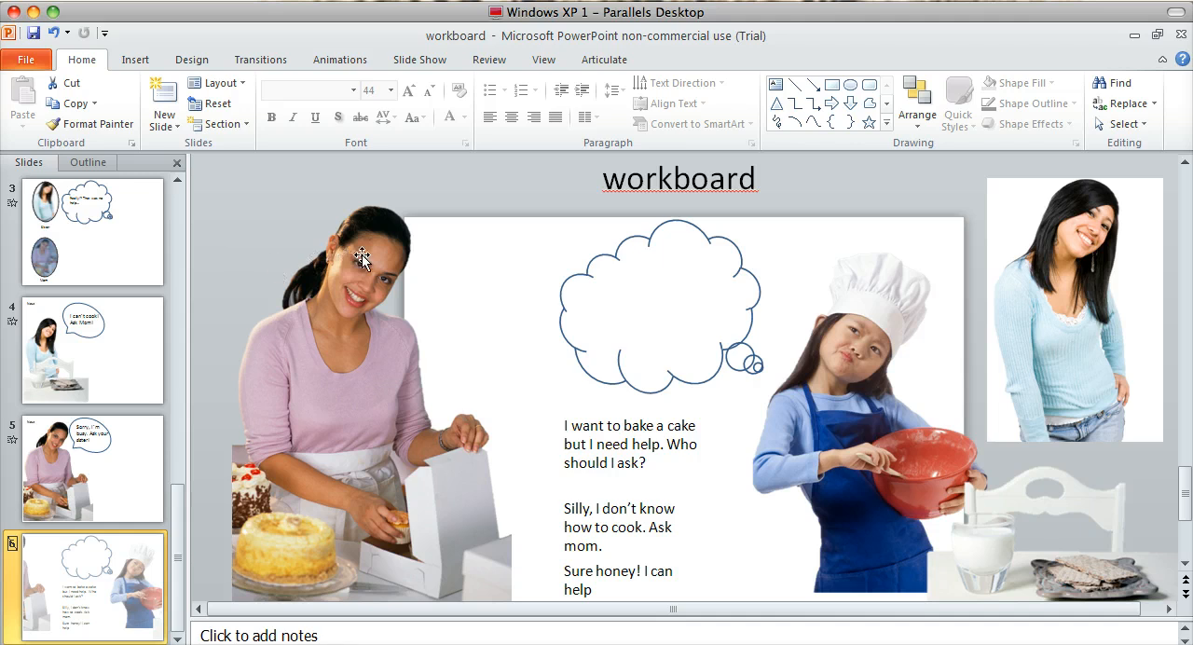
{"action": "mouse_move", "coordinate": [657, 342]}
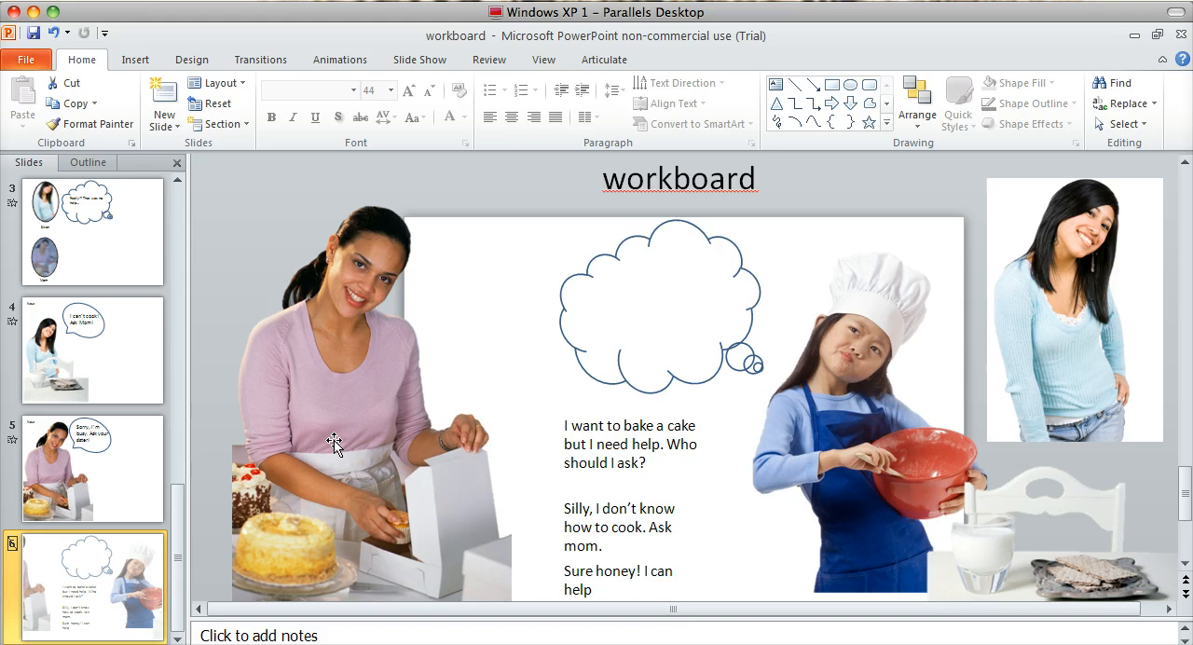
{"action": "mouse_move", "coordinate": [624, 377]}
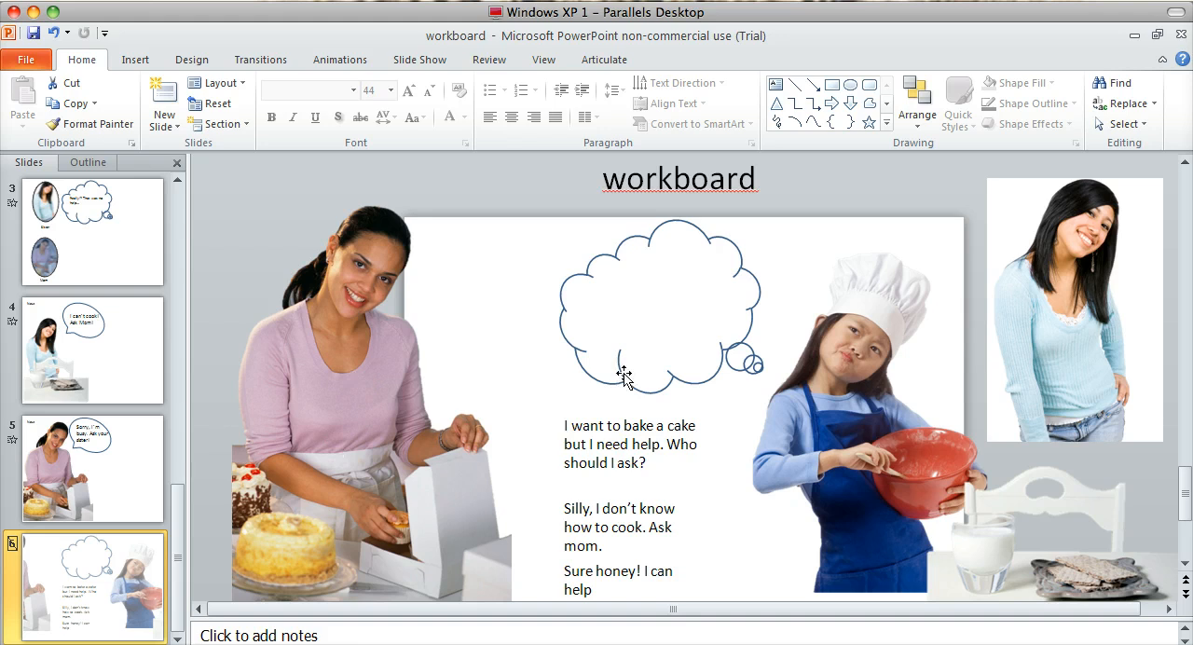
{"action": "mouse_move", "coordinate": [431, 390]}
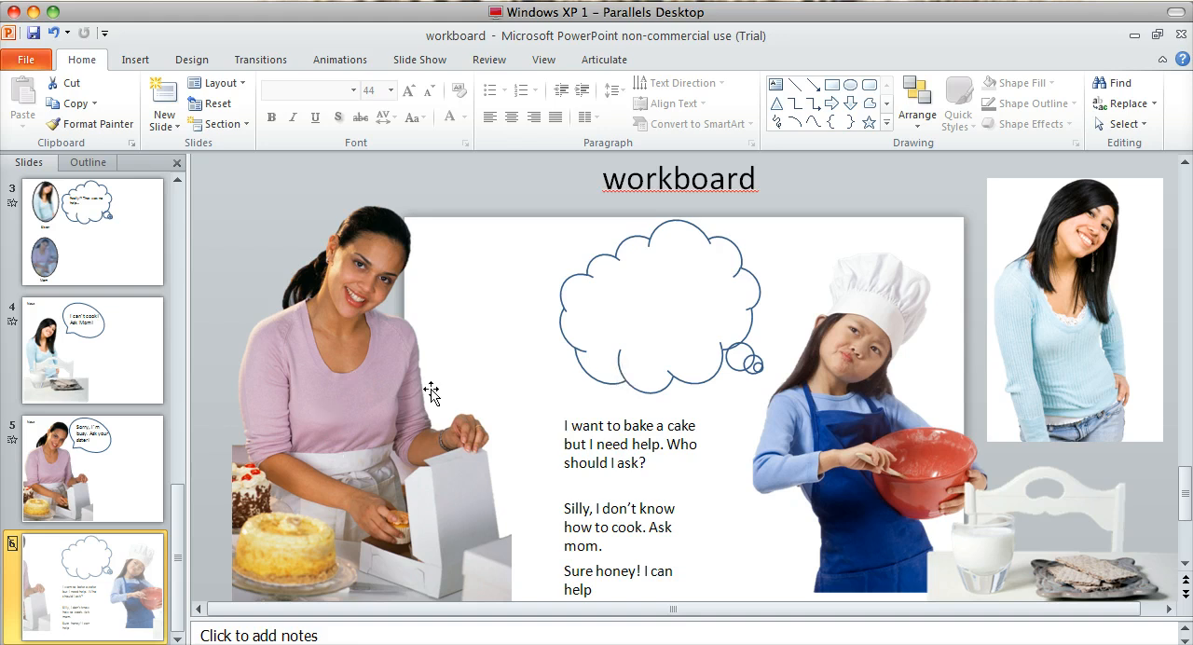
{"action": "mouse_move", "coordinate": [364, 389]}
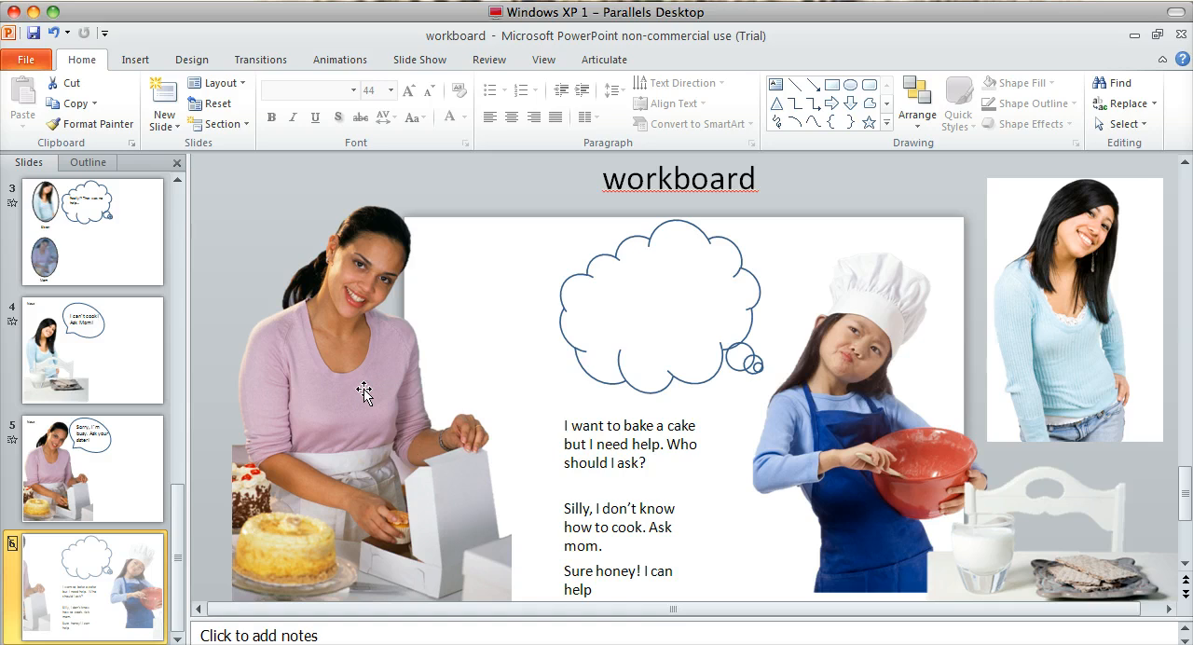
{"action": "mouse_move", "coordinate": [324, 368]}
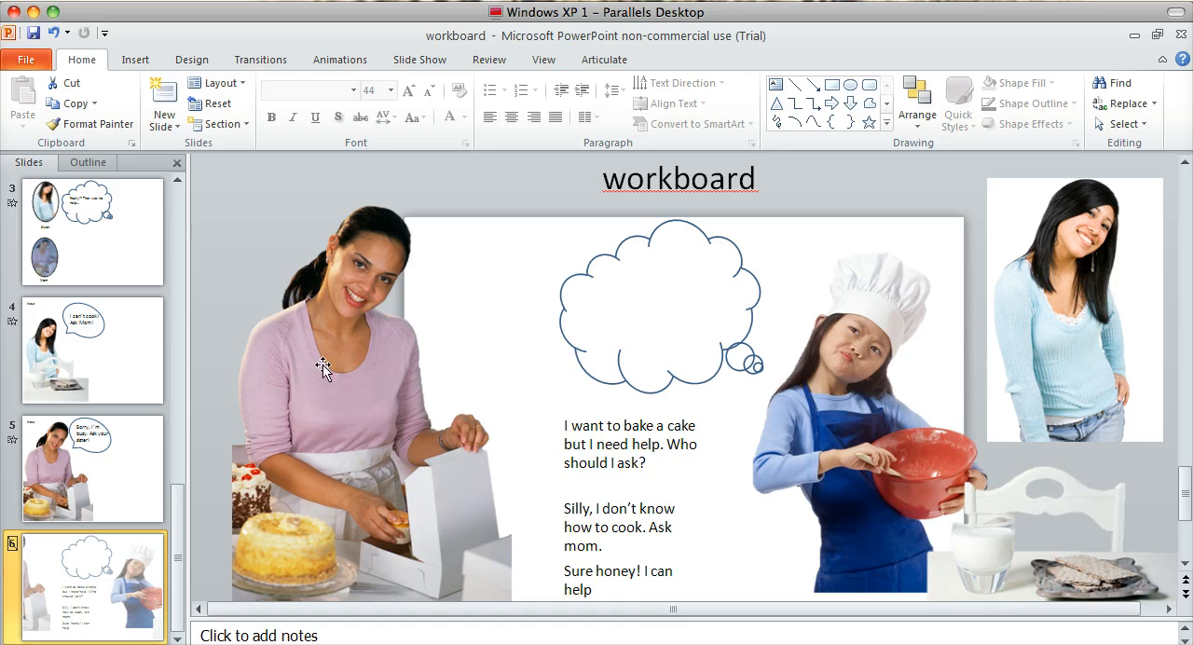
{"action": "mouse_move", "coordinate": [991, 529]}
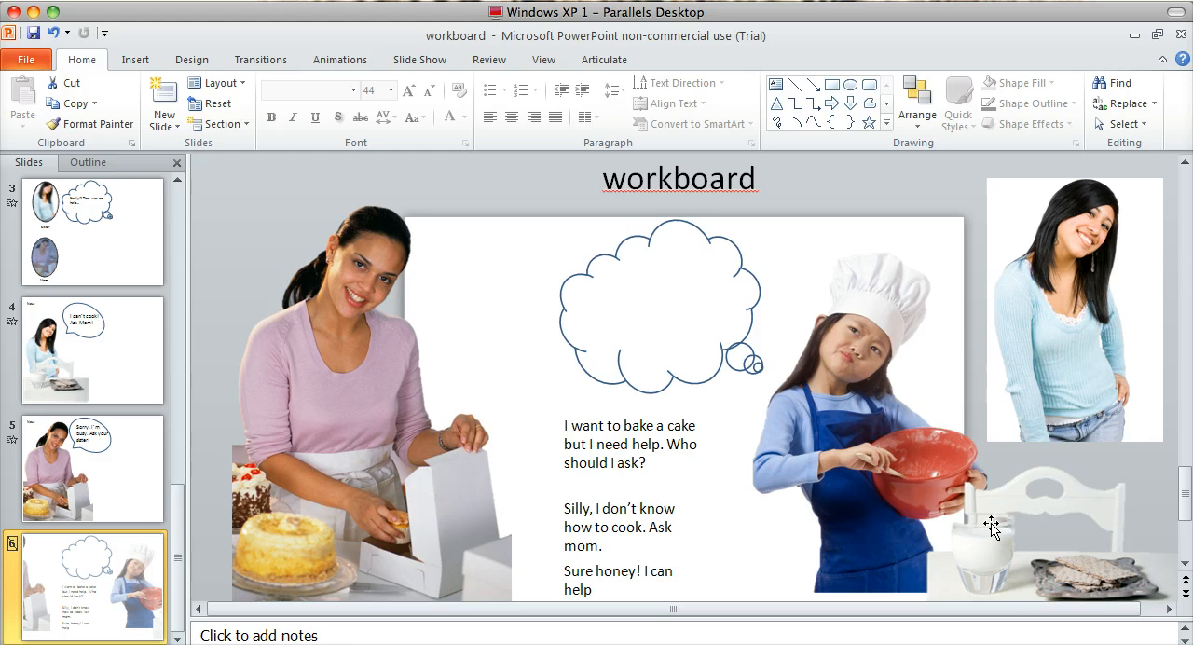
{"action": "mouse_move", "coordinate": [1099, 308]}
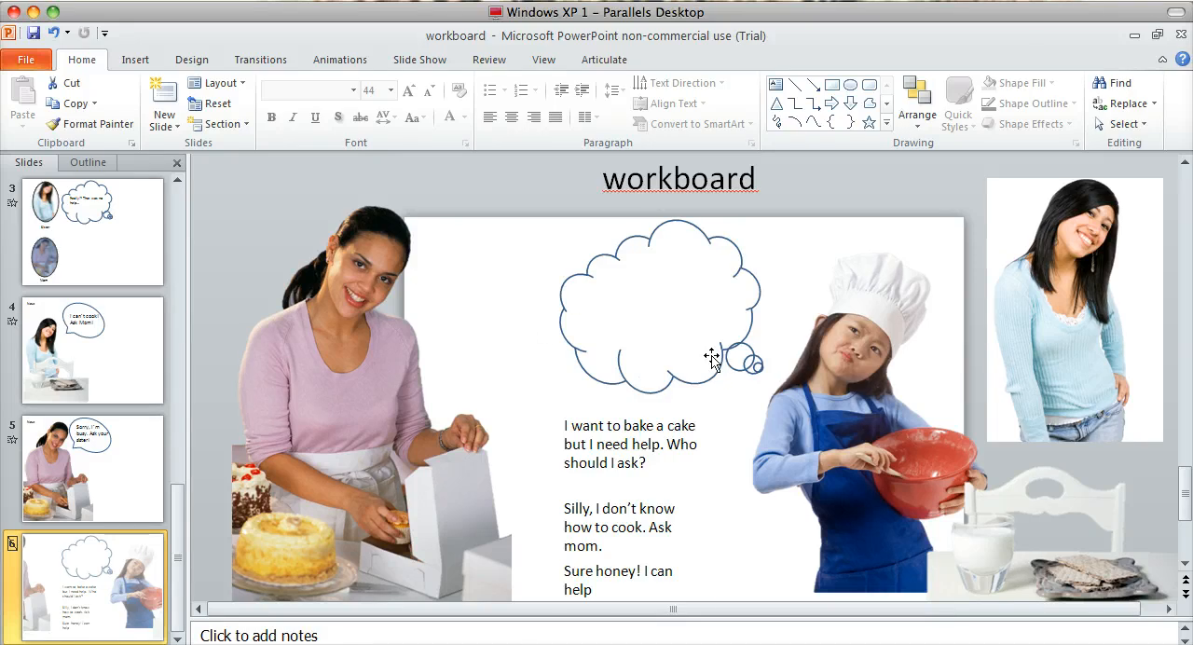
{"action": "mouse_move", "coordinate": [585, 166]}
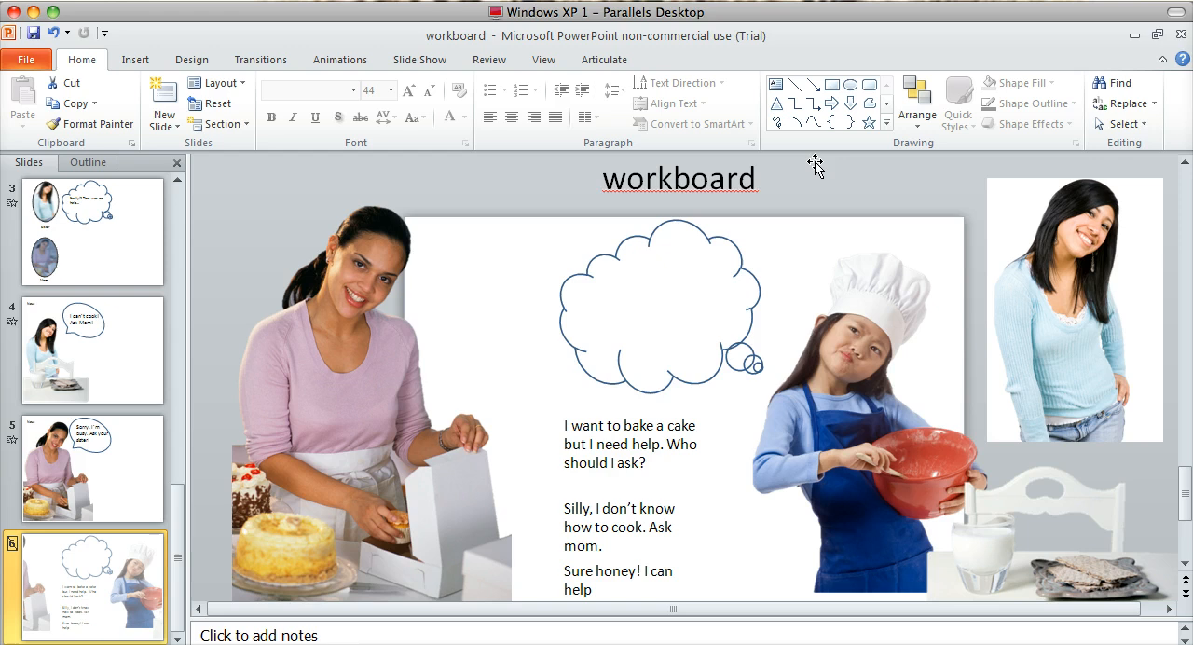
{"action": "mouse_move", "coordinate": [520, 207]}
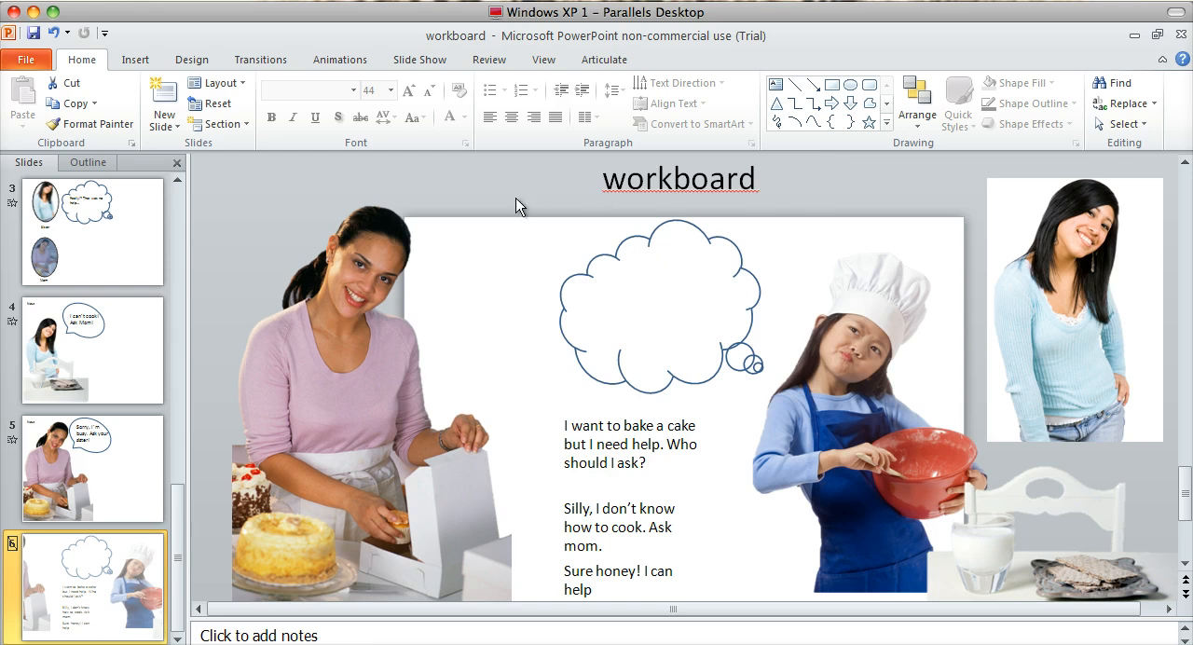